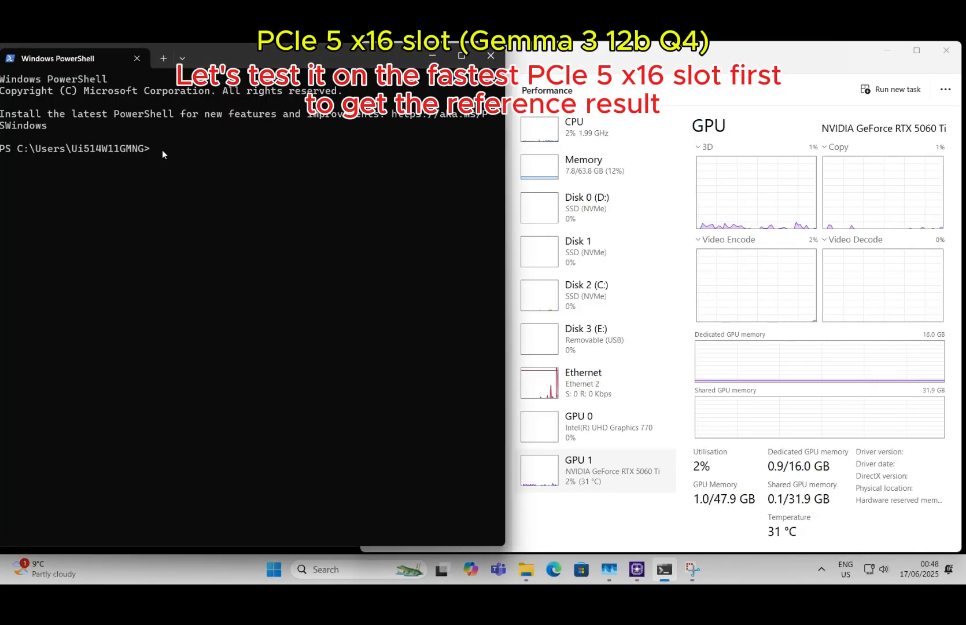
# Run 'ollama list' to show installed models such as gemma3:12b, qwen2.5 and deepseek-r1
pyautogui.write('ollama lis')
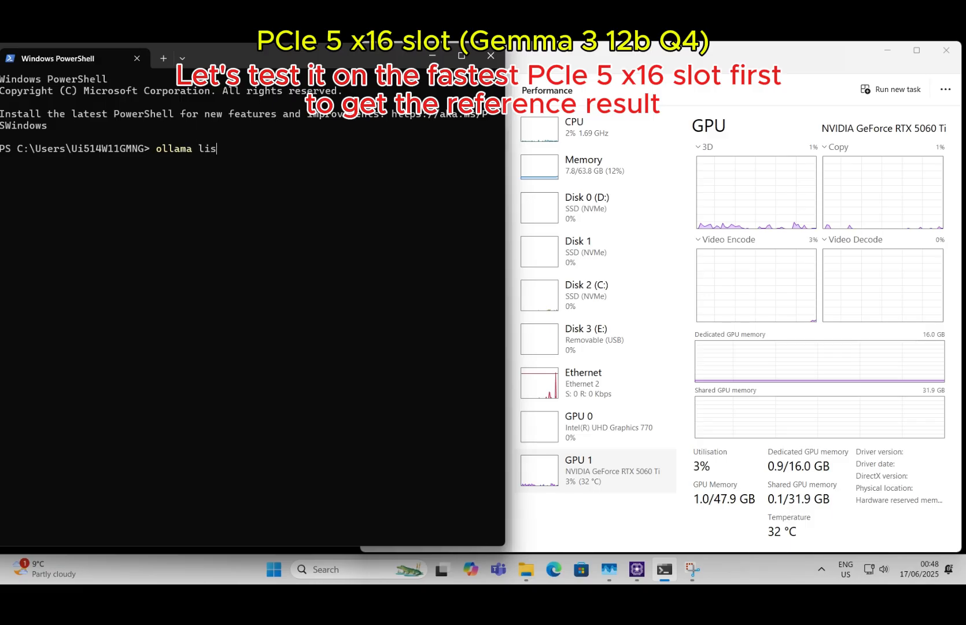
pyautogui.press('Return')
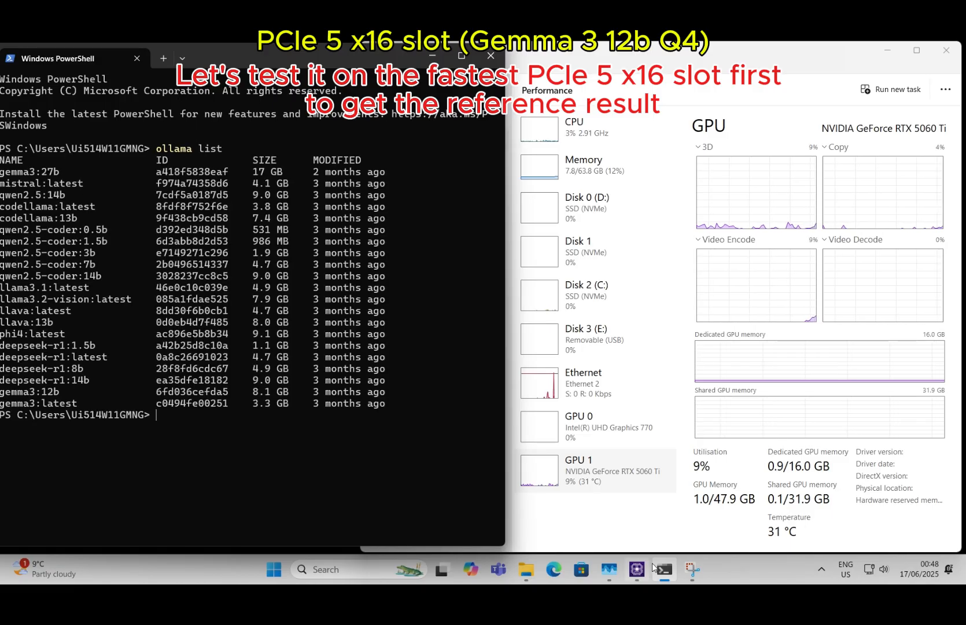
pyautogui.click(636, 569)
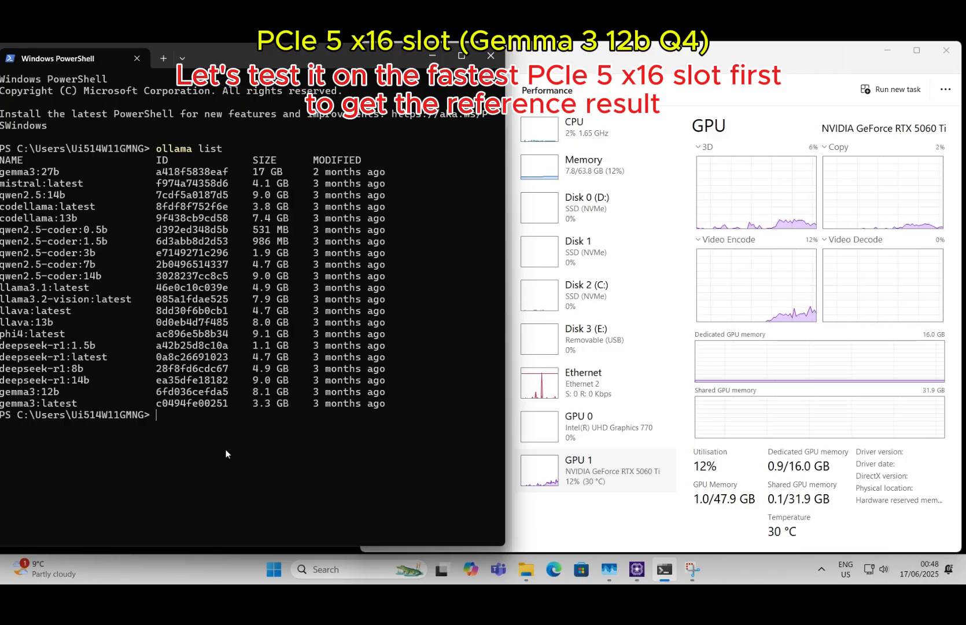
pyautogui.moveTo(636, 569)
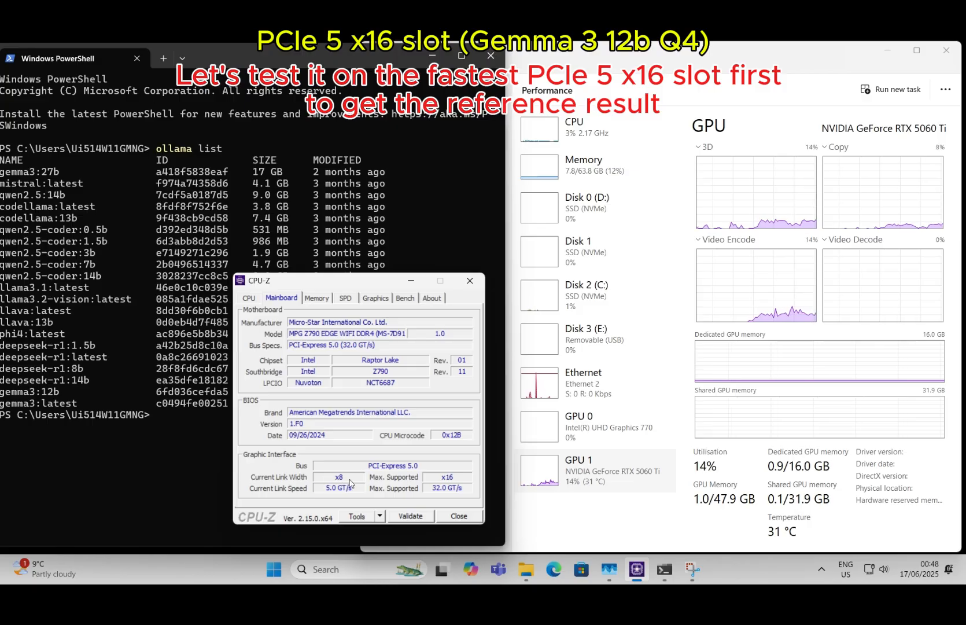
pyautogui.moveTo(166, 487)
pyautogui.write('o')
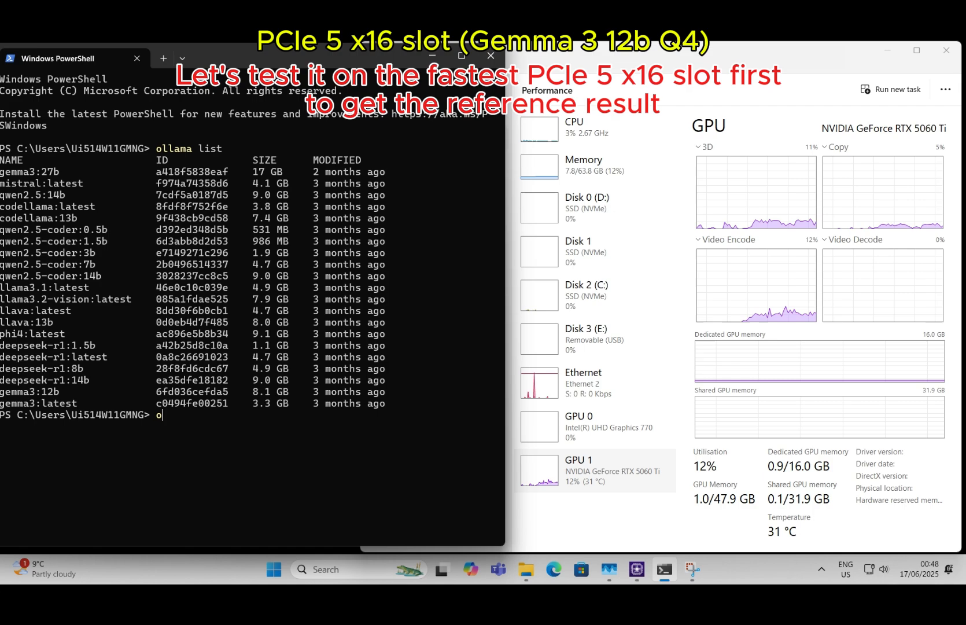
# Launch 'ollama run gemma3:12b --verbose' to chat with verbose timing statistics
pyautogui.write('llama run')
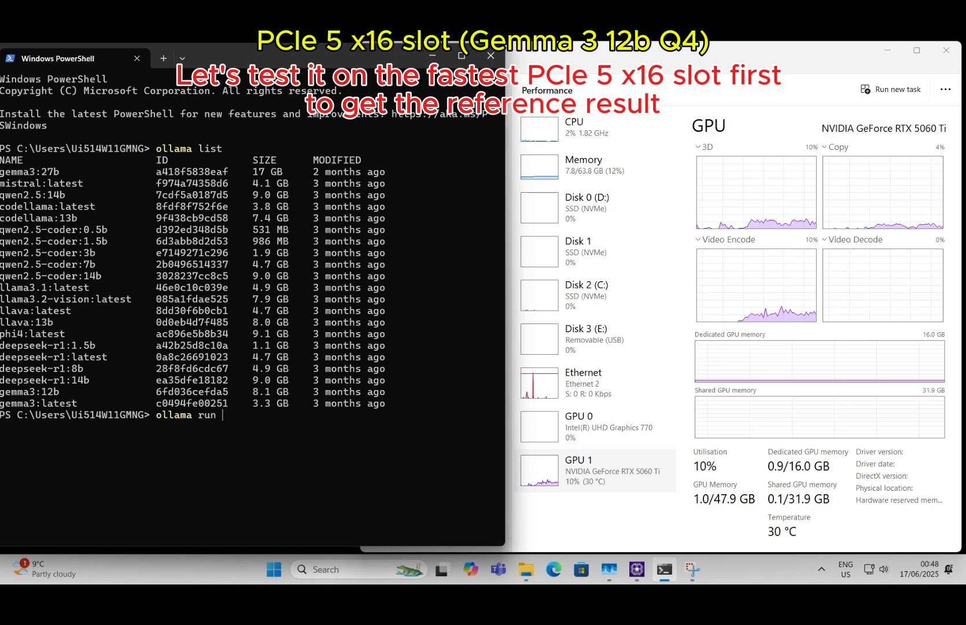
pyautogui.write('gemma3')
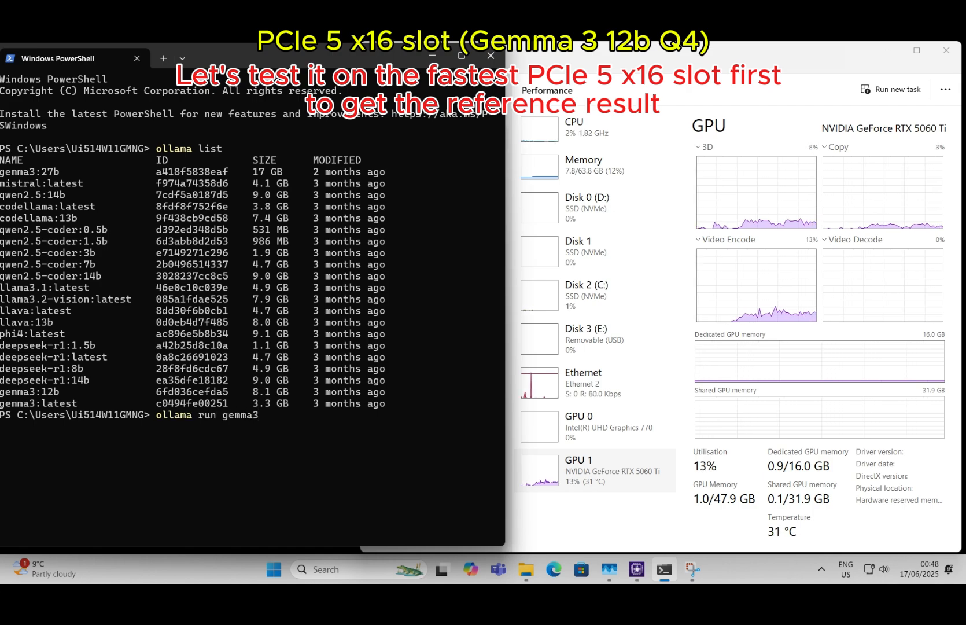
pyautogui.write(':12b')
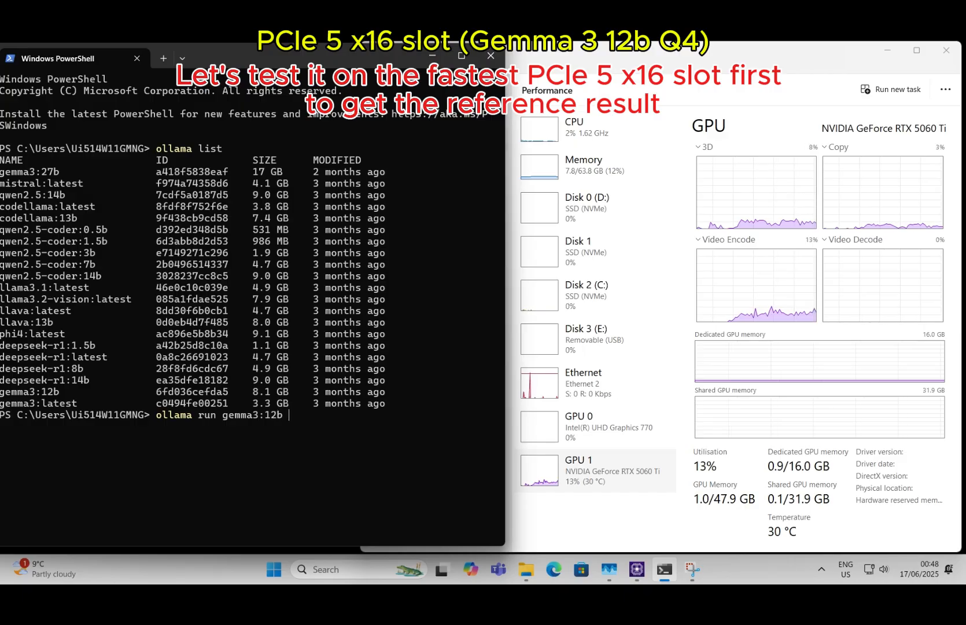
pyautogui.write('--verbose')
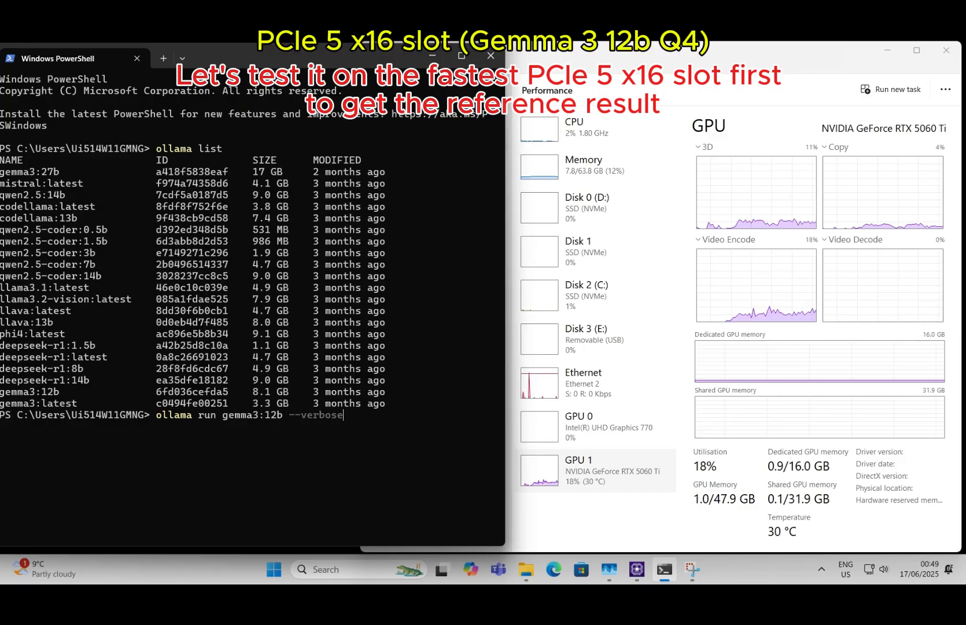
pyautogui.press('Return')
pyautogui.write('hi')
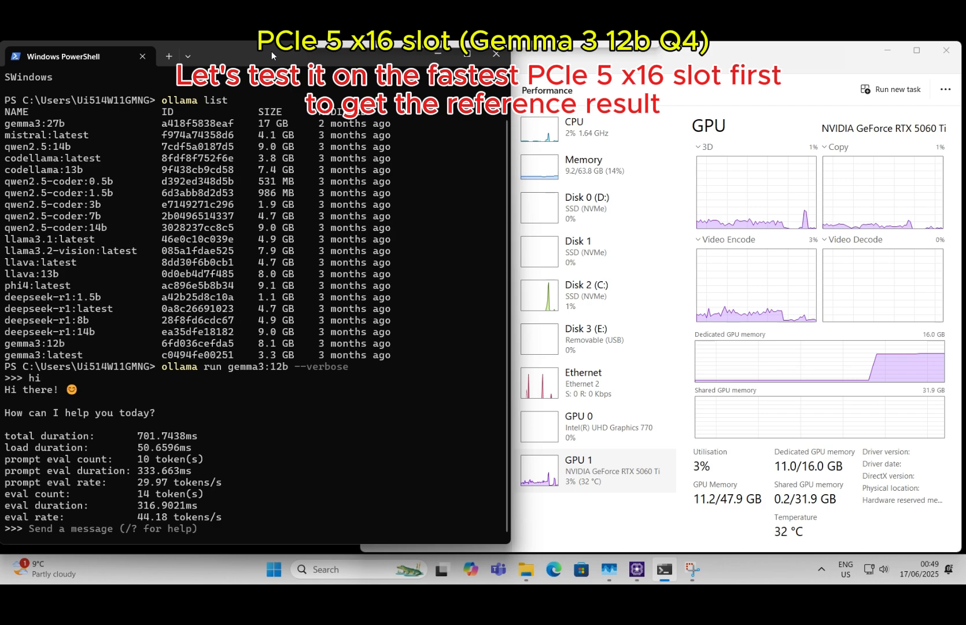
# Prompt 'write a 200 words story' and read the 42.22 tokens/s eval rate
pyautogui.write('write')
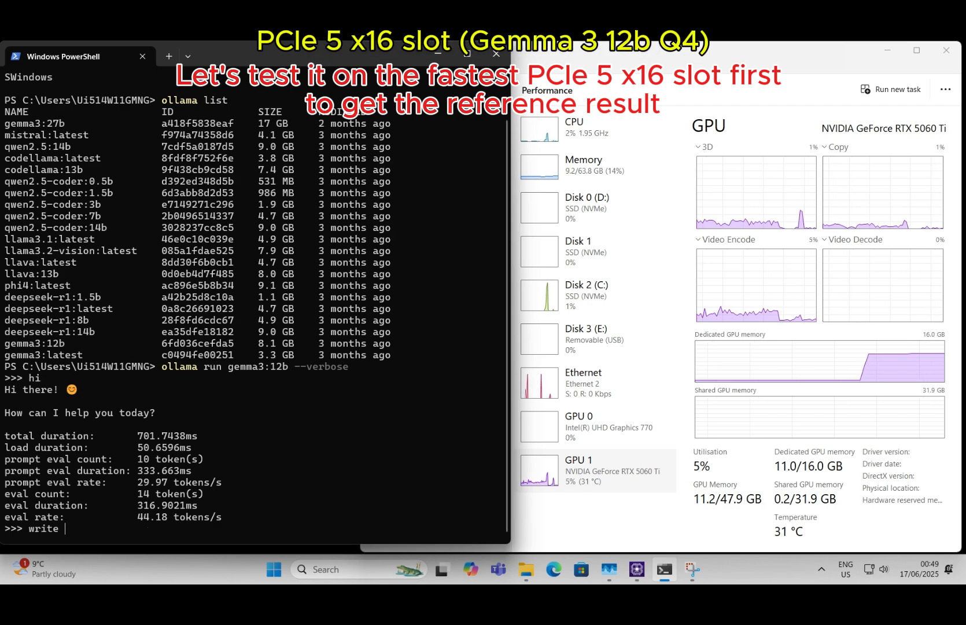
pyautogui.write('a 200 words story')
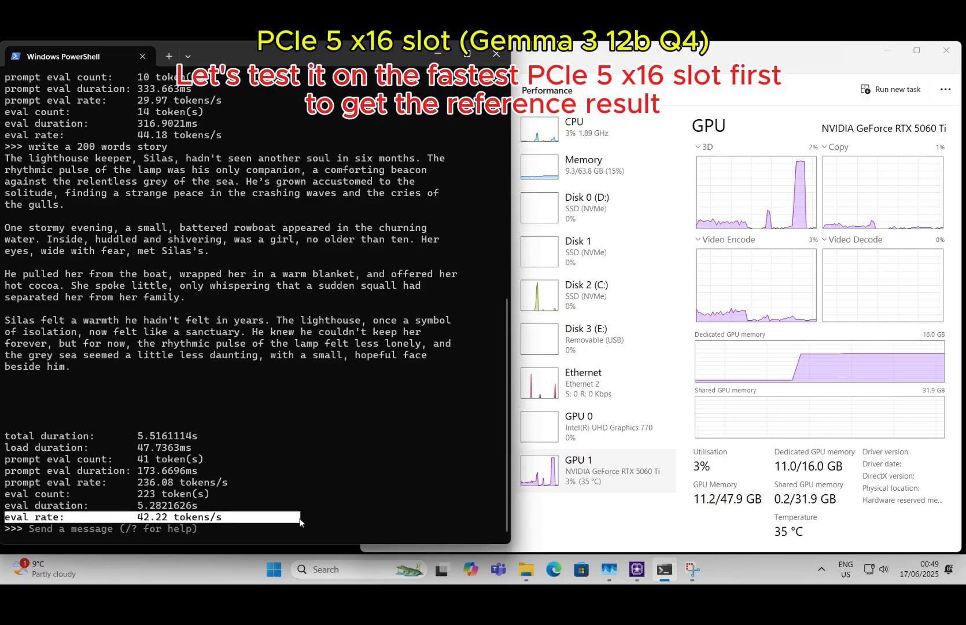
pyautogui.moveTo(297, 519)
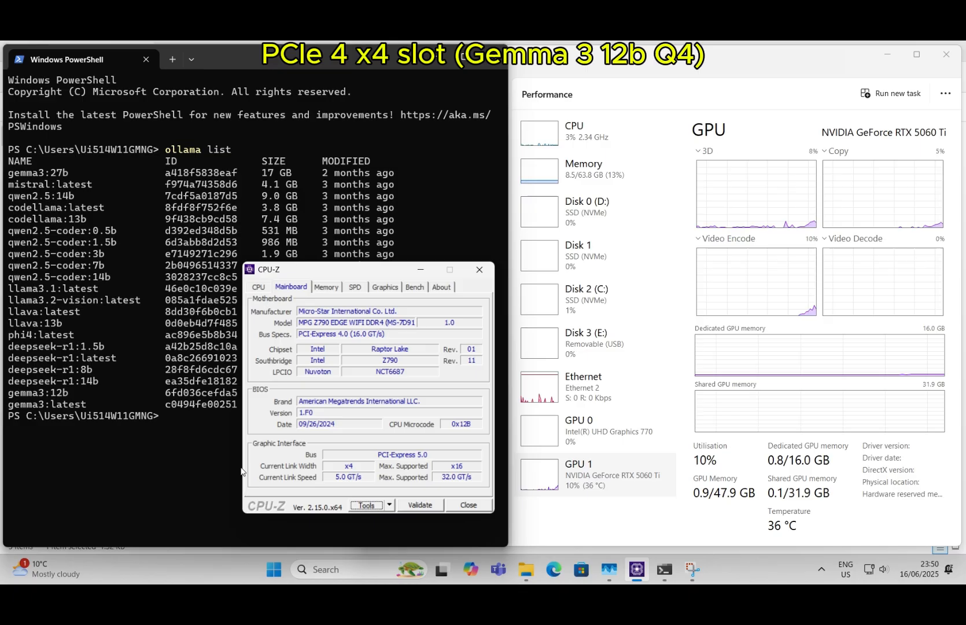
# Run gemma3:12b with --verbose on the x4 link and send 'hi' (43.06 tokens/s)
pyautogui.click(467, 504)
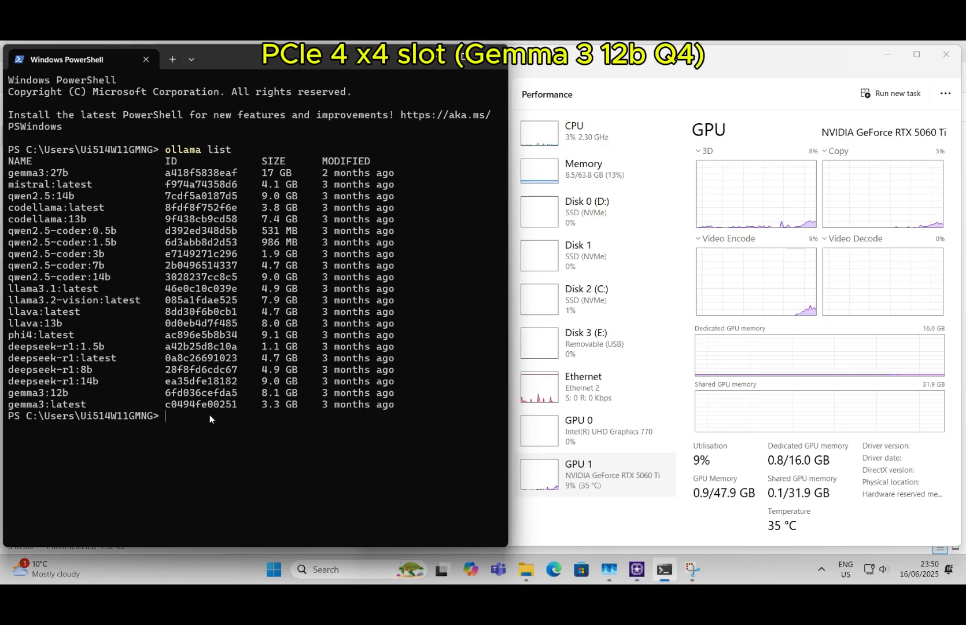
pyautogui.write('ollama ru')
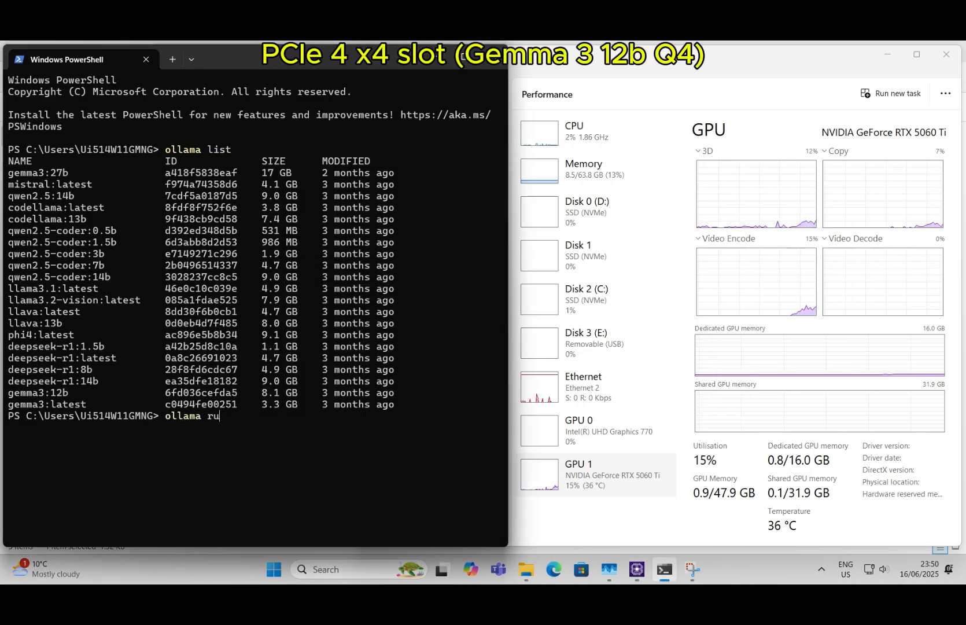
pyautogui.write('n gemma')
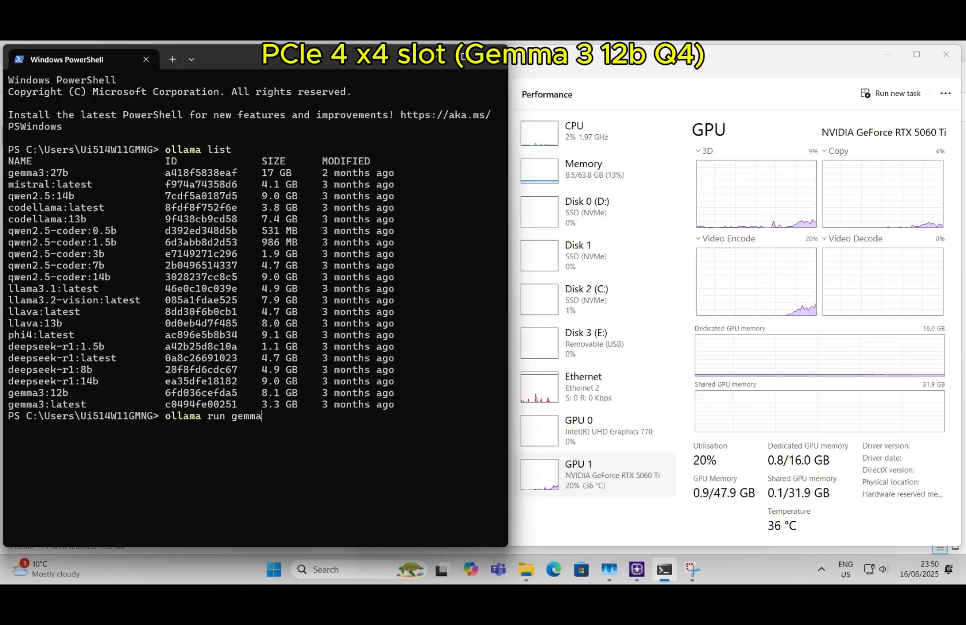
pyautogui.write(':12')
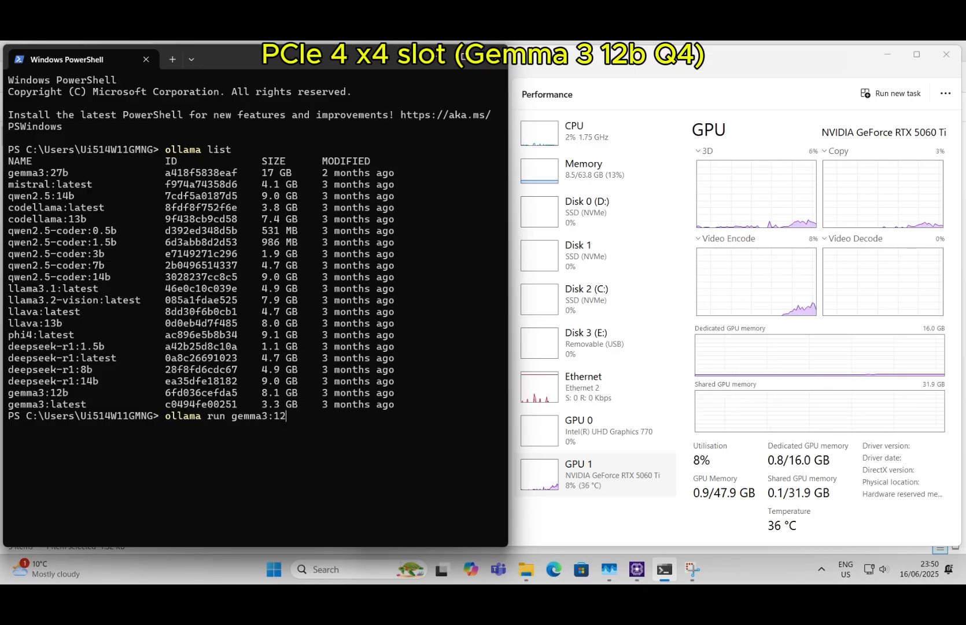
pyautogui.write('b ---verbose')
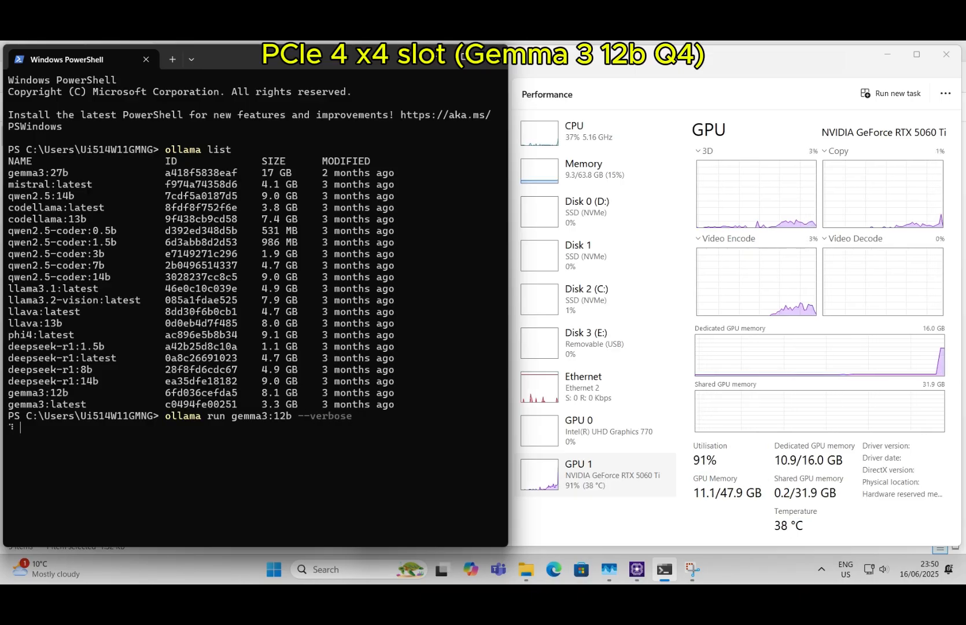
pyautogui.write('hi')
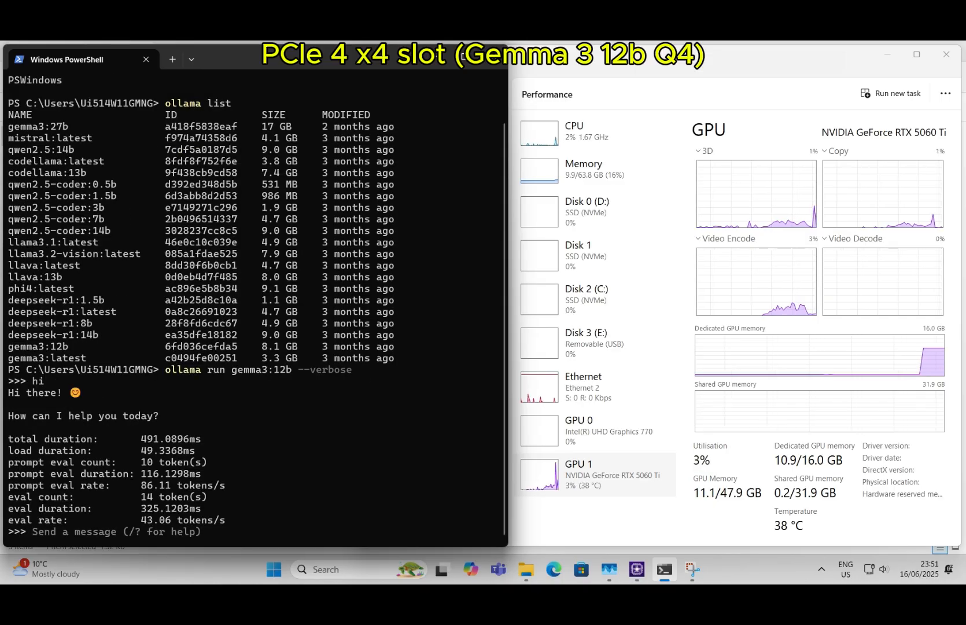
# Prompt 'write a 200 words story' on the x4 link, yielding 40.60 tokens/s
pyautogui.write('wre')
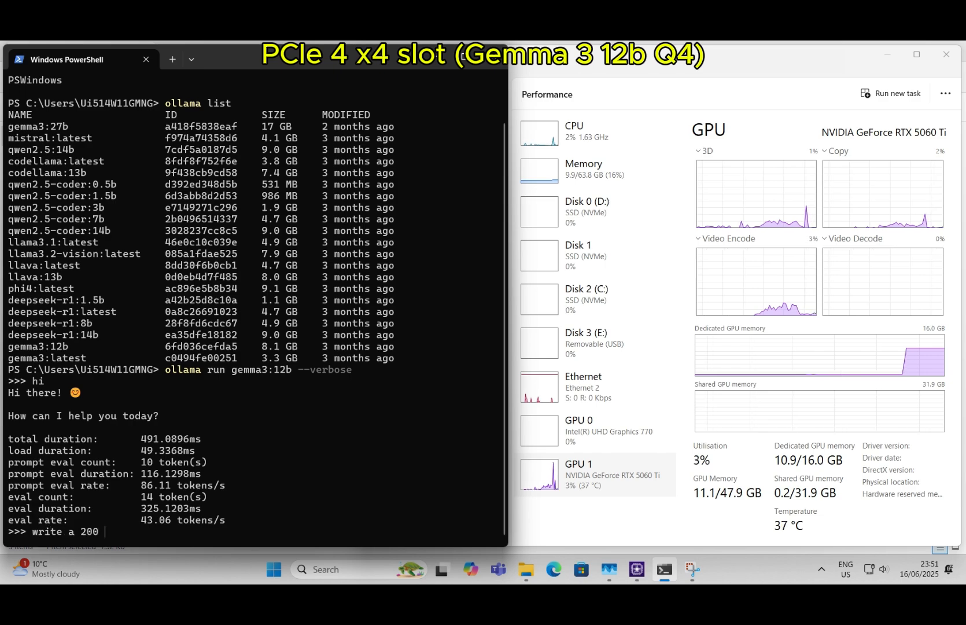
pyautogui.write('words story')
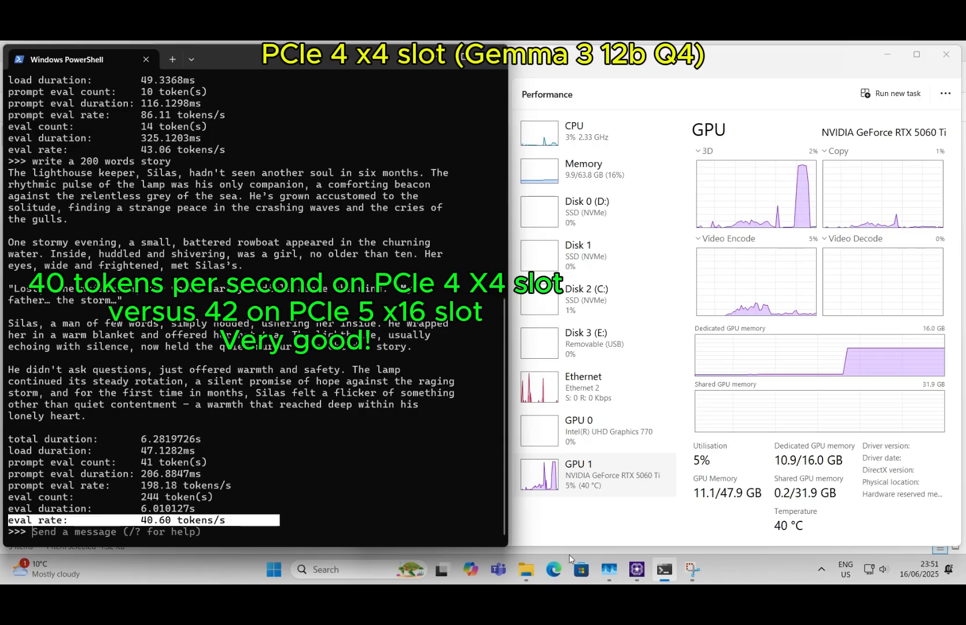
pyautogui.moveTo(636, 569)
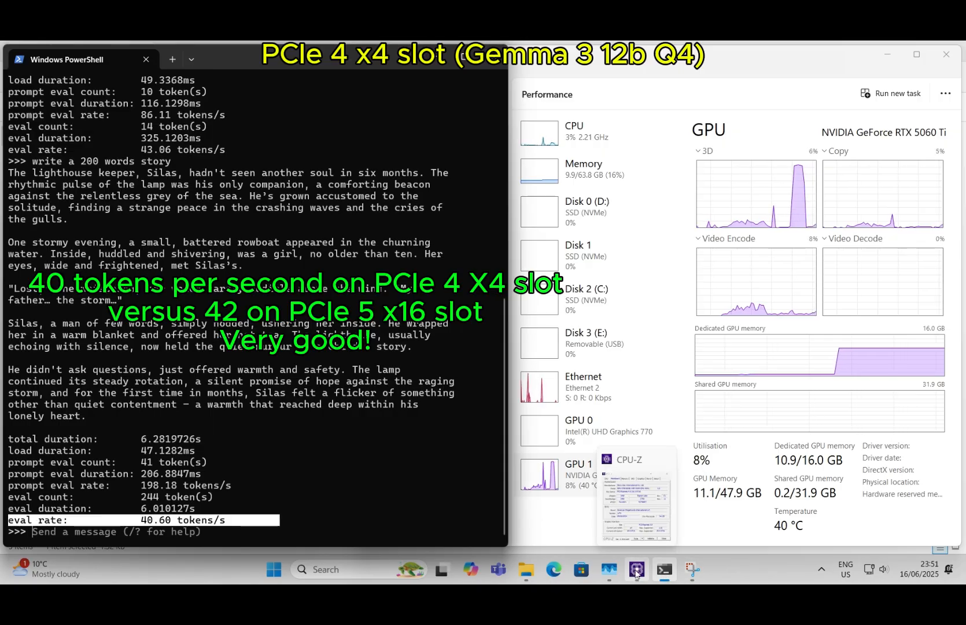
# Restore CPU-Z from the taskbar to show the PCI-Express 5.0 graphics interface details
pyautogui.click(637, 570)
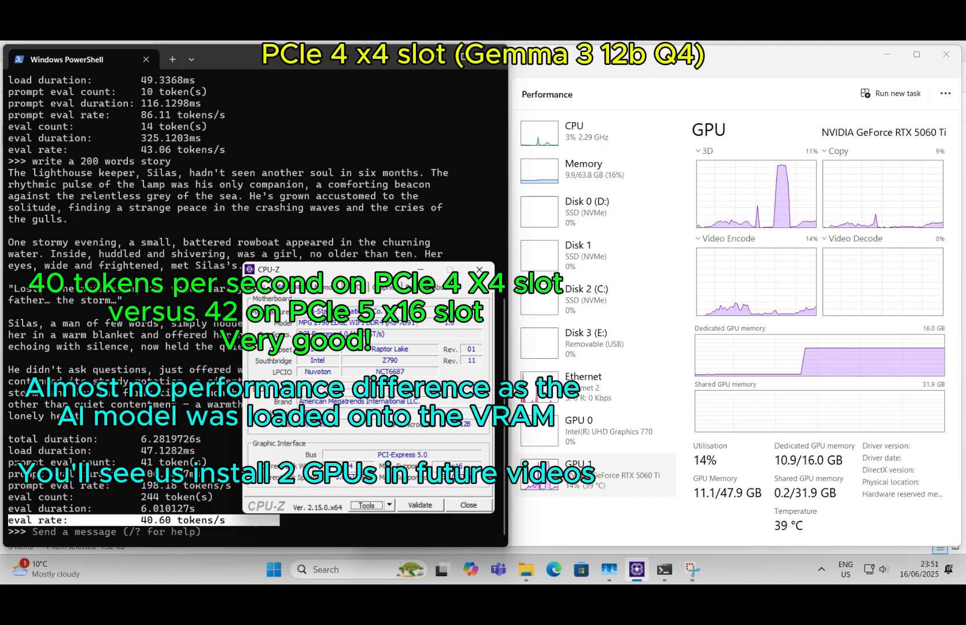
pyautogui.moveTo(439, 83)
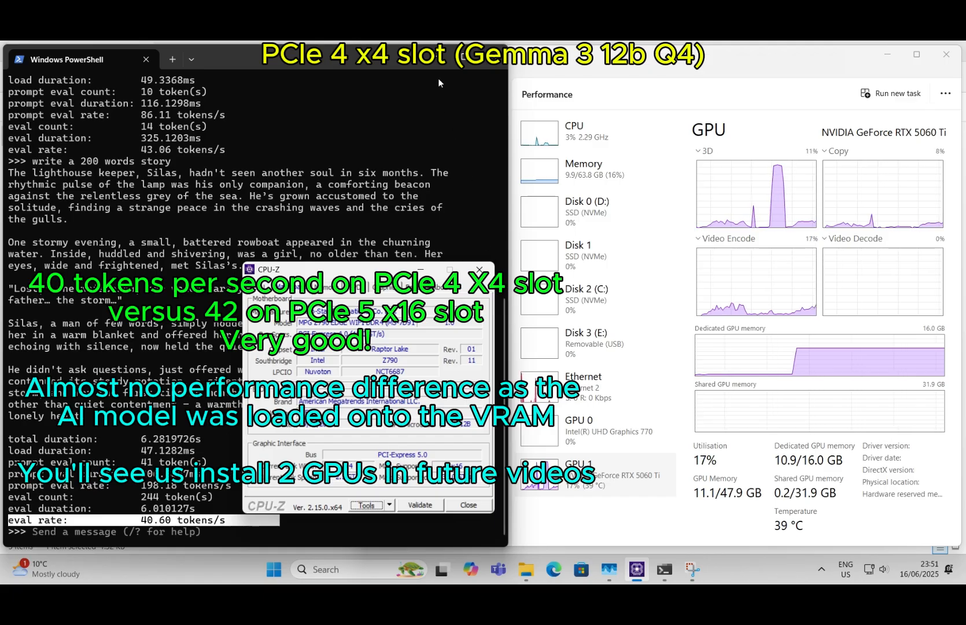